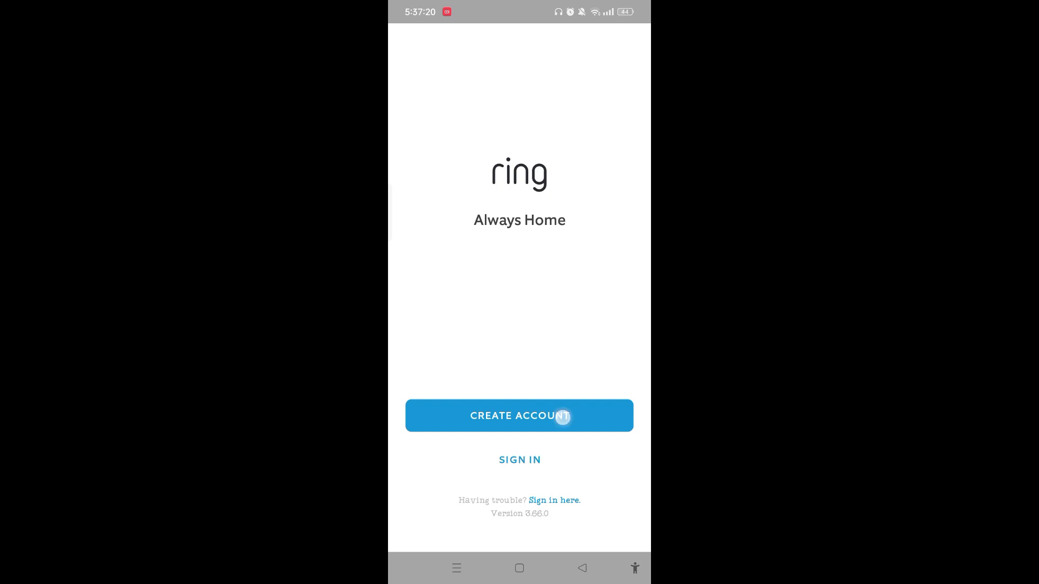
click(518, 416)
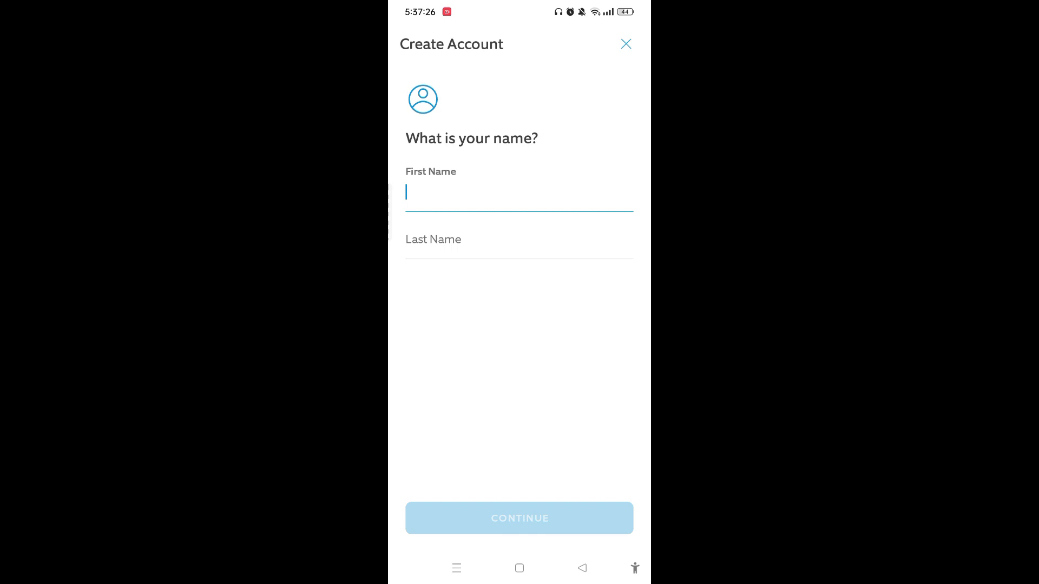
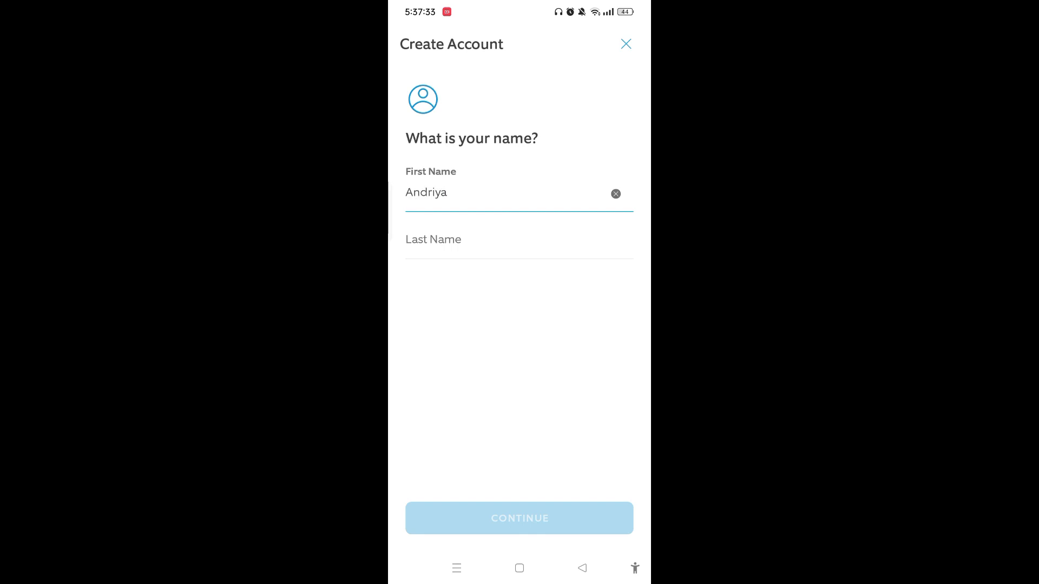
click(519, 240)
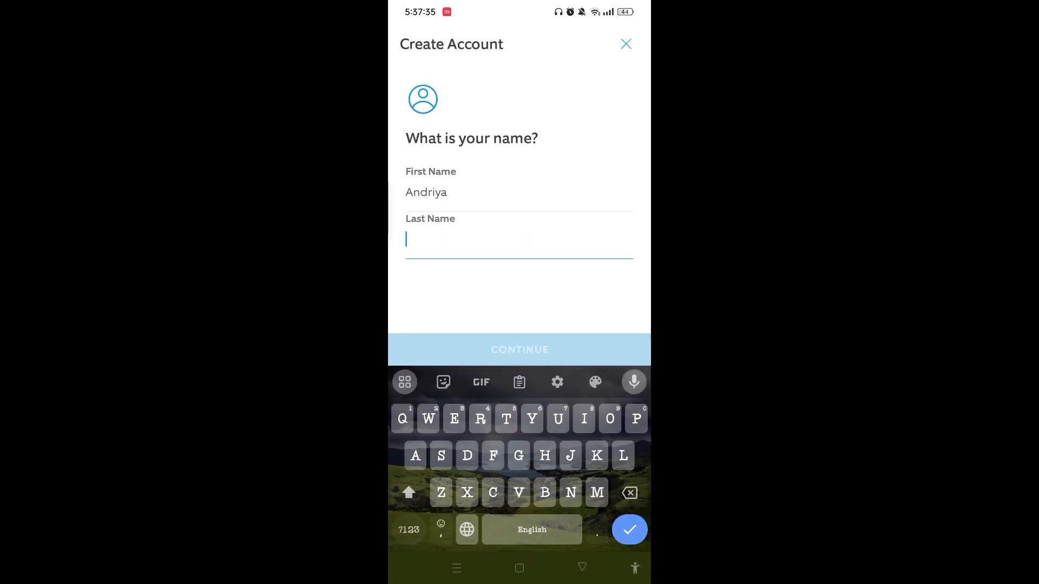
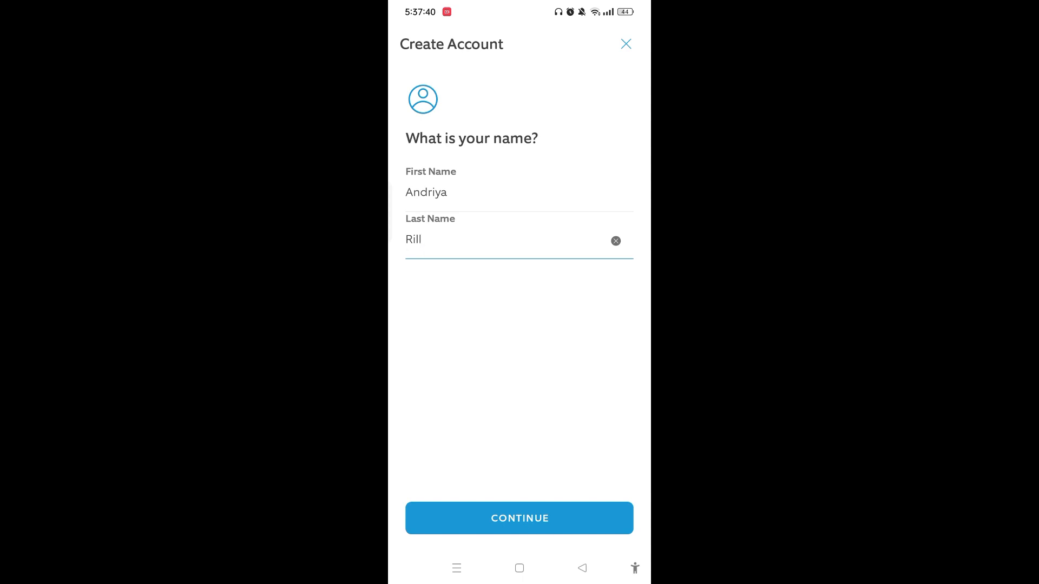
click(518, 518)
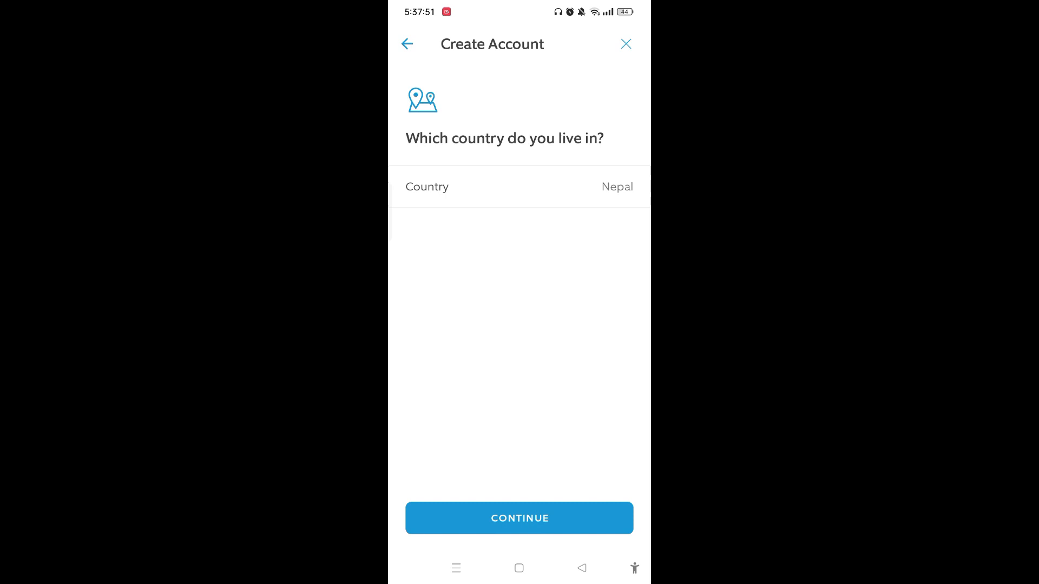
click(518, 519)
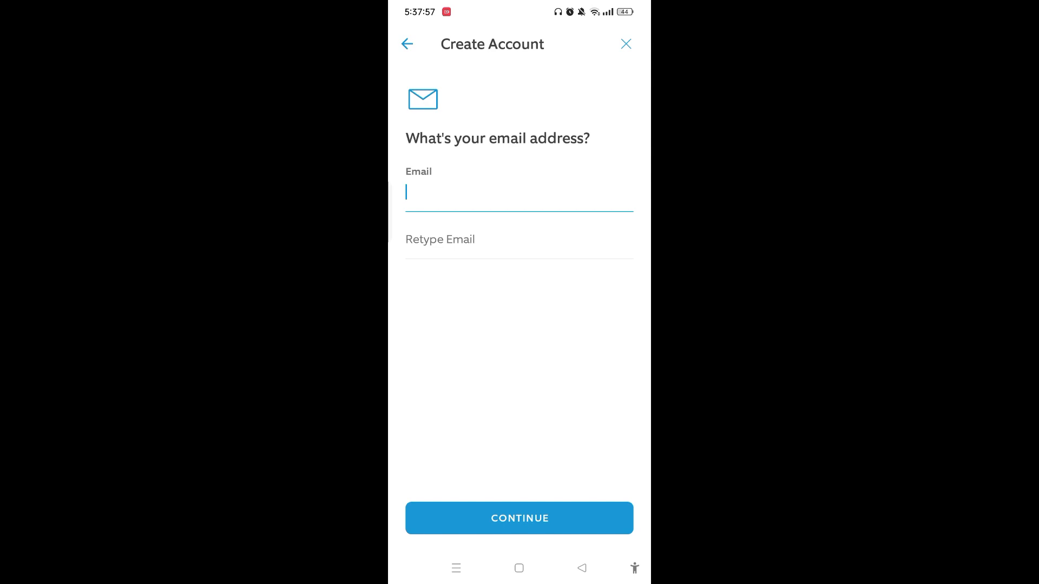
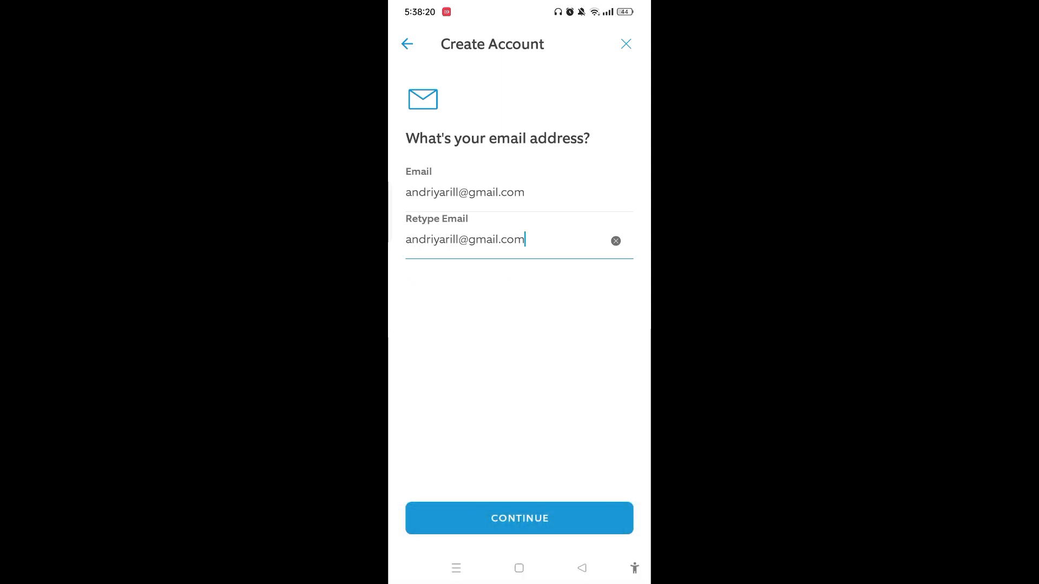
click(519, 518)
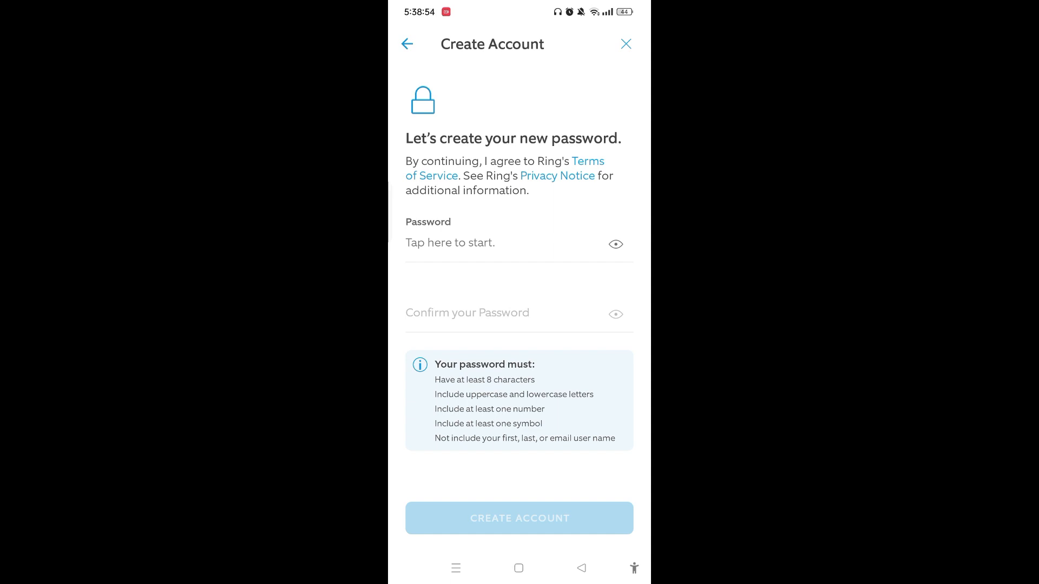
Step: Enter and confirm a password, then create the Ring account
click(503, 242)
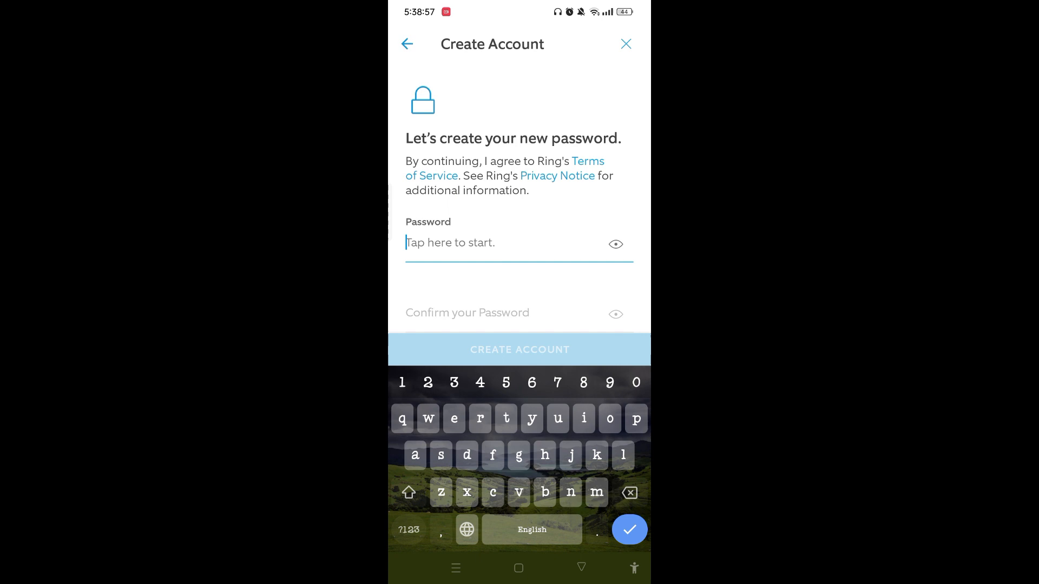
click(628, 529)
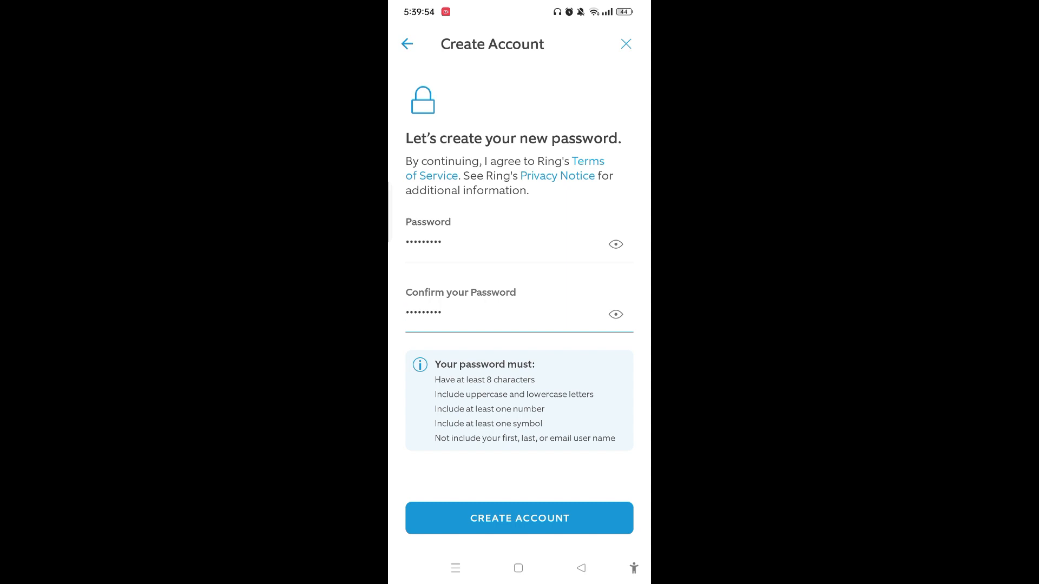
click(518, 518)
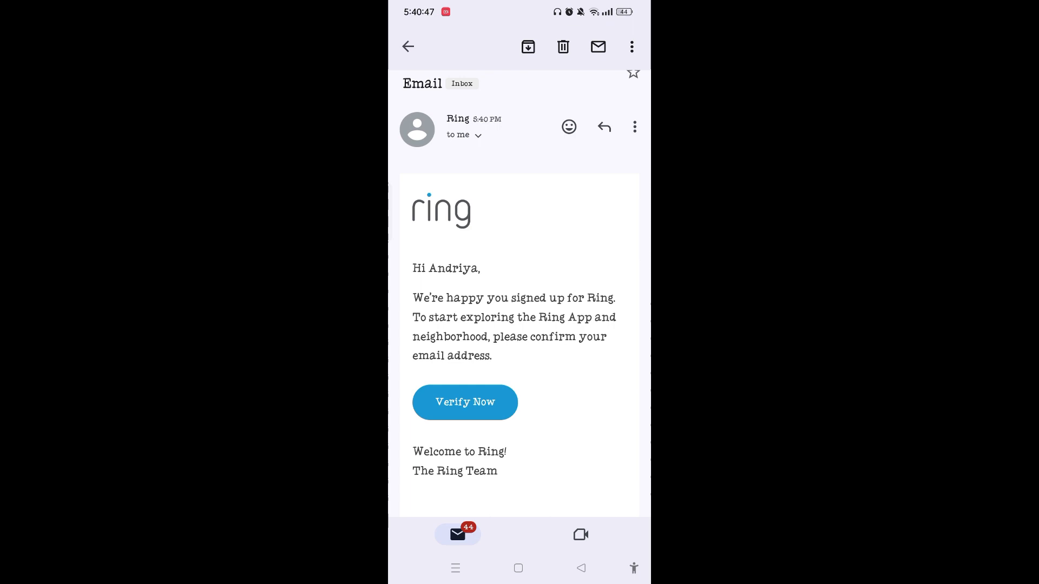
Step: Verify the email address from the Ring welcome email in Gmail
click(464, 403)
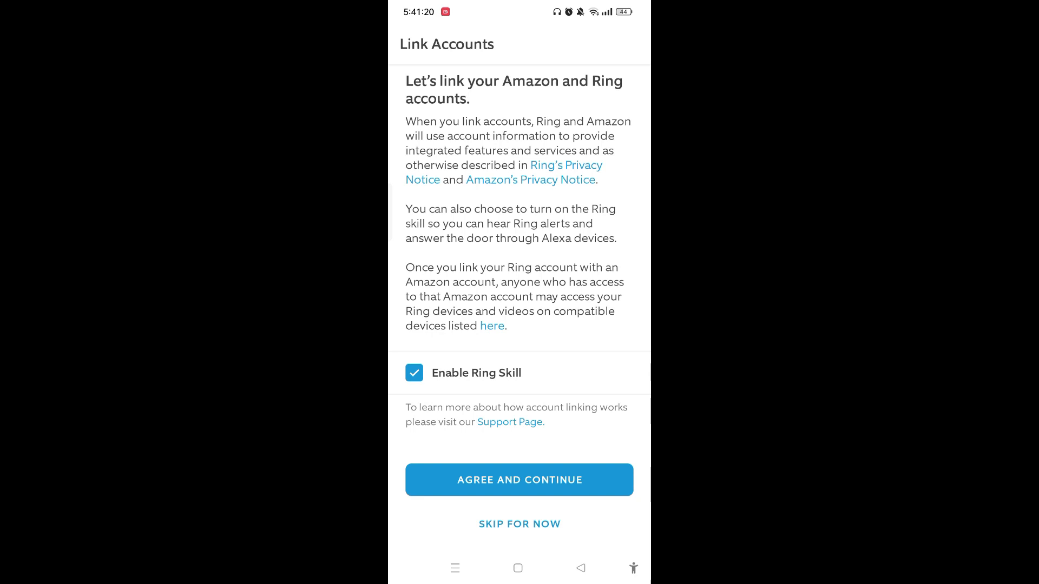
Step: Pass the Amazon account-linking step and proceed with two-step verification via SMS
click(519, 480)
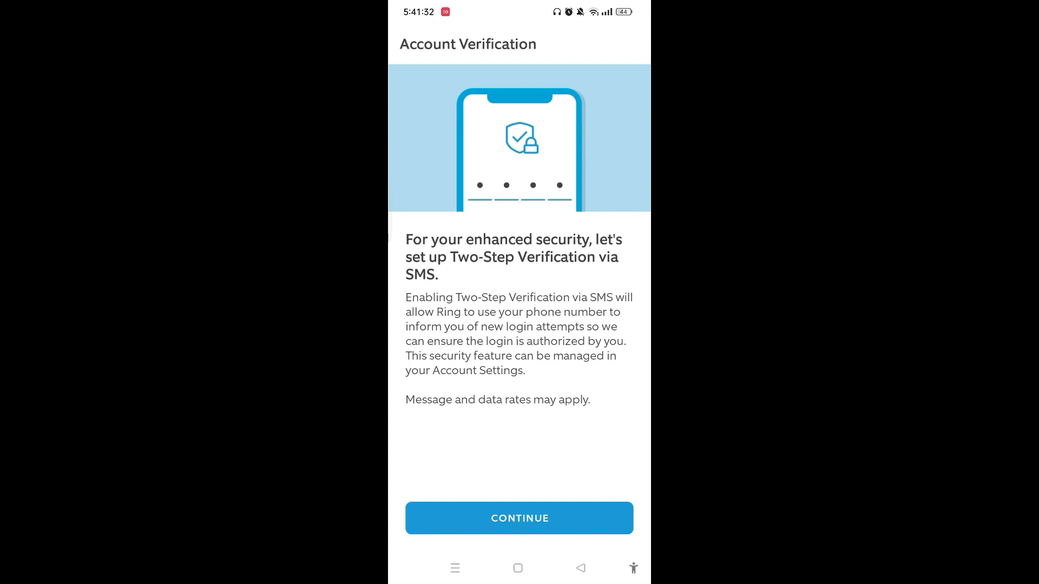
click(518, 519)
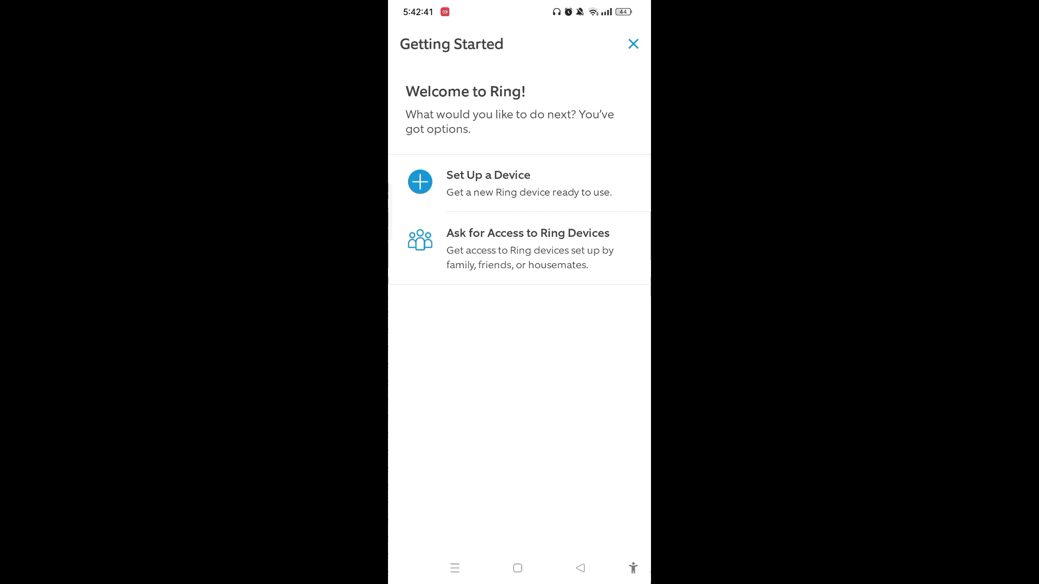
Step: Dismiss Getting Started and the Add a Ring Product promo, browse Set Up a Device, then go to Account Settings
click(631, 44)
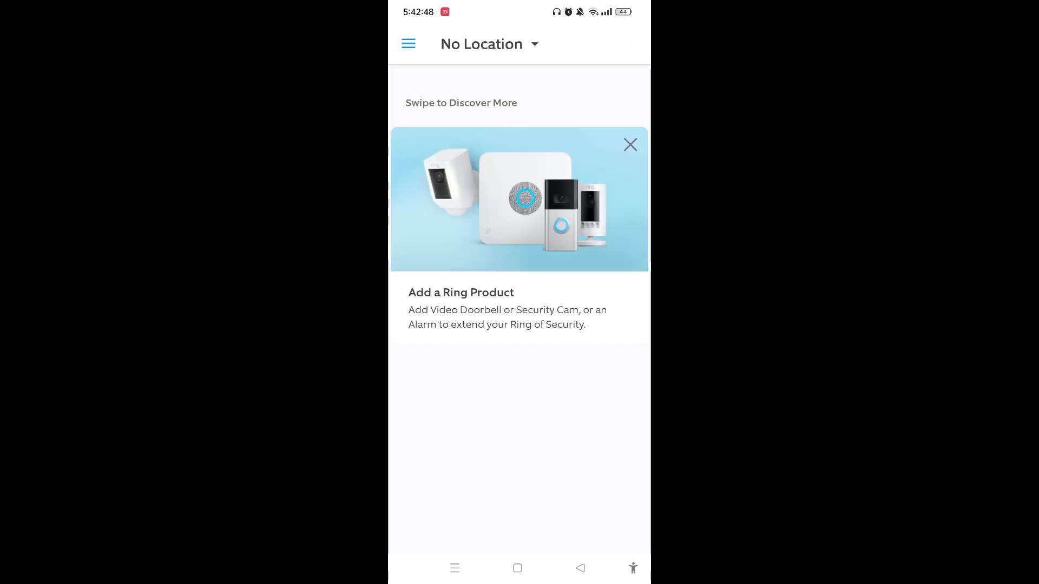
click(629, 144)
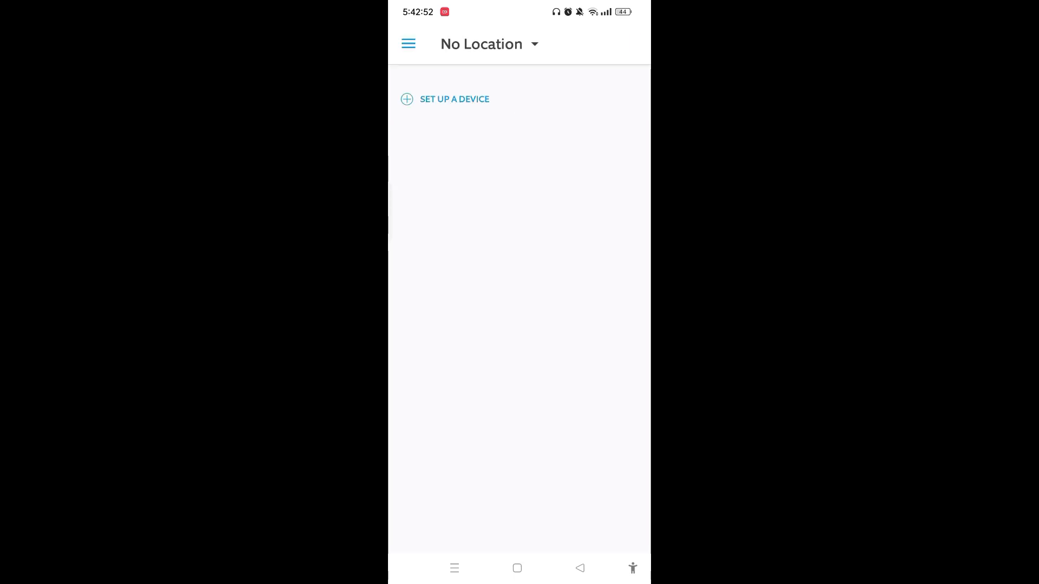
click(453, 99)
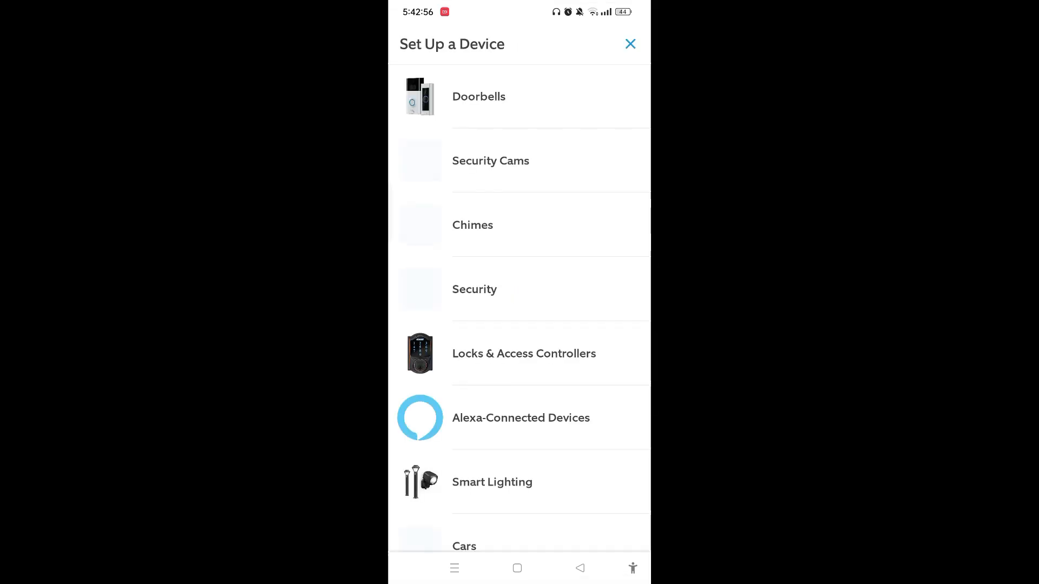
scroll(down, 3)
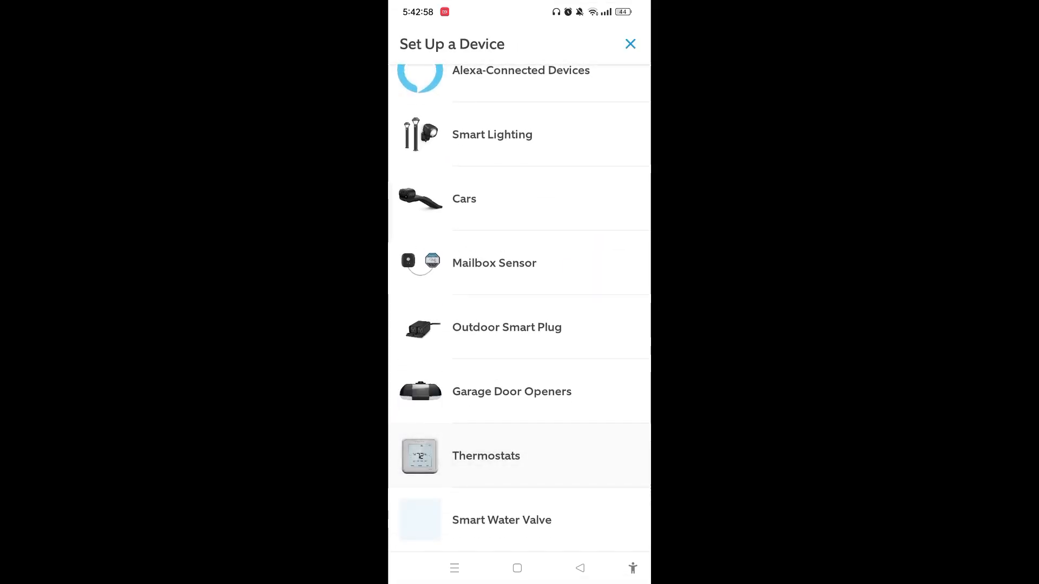
click(630, 44)
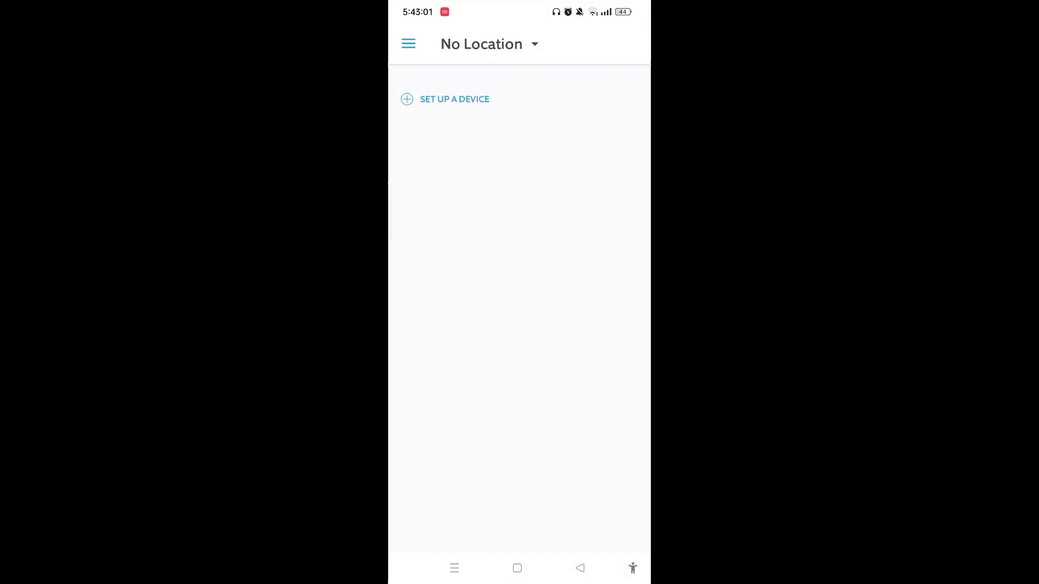
click(408, 43)
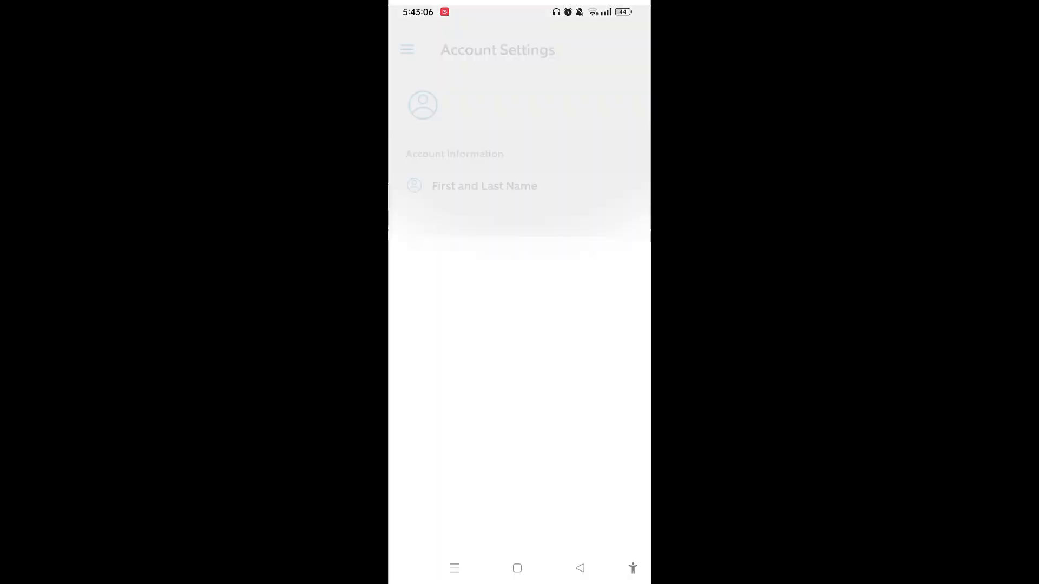